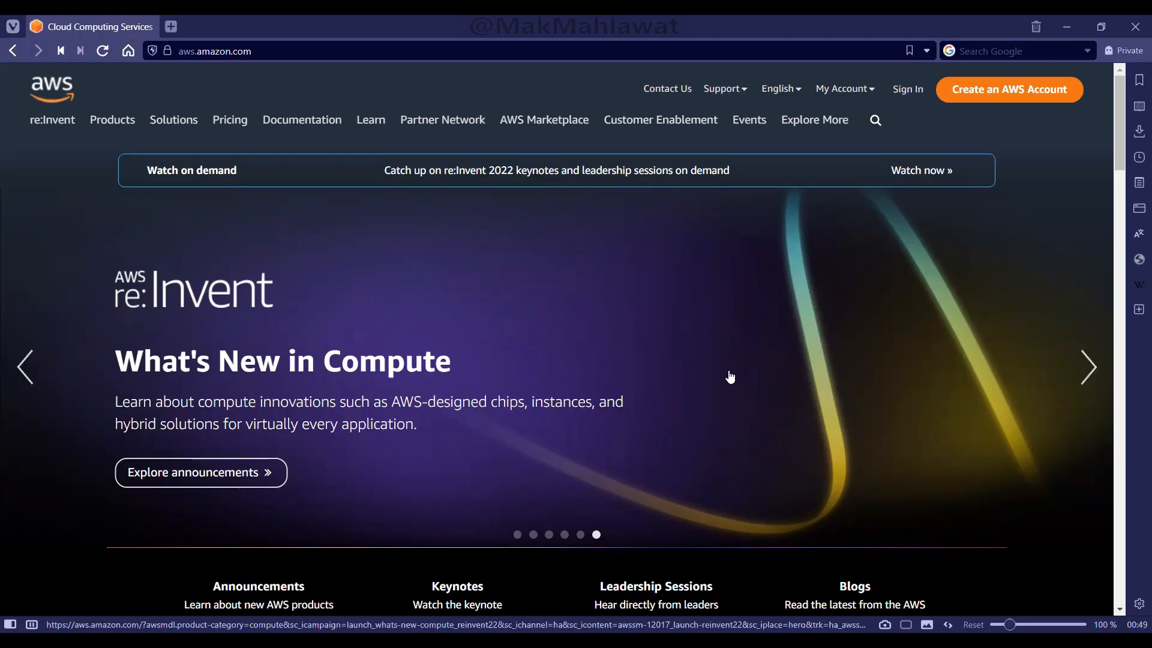
pyautogui.moveTo(909, 272)
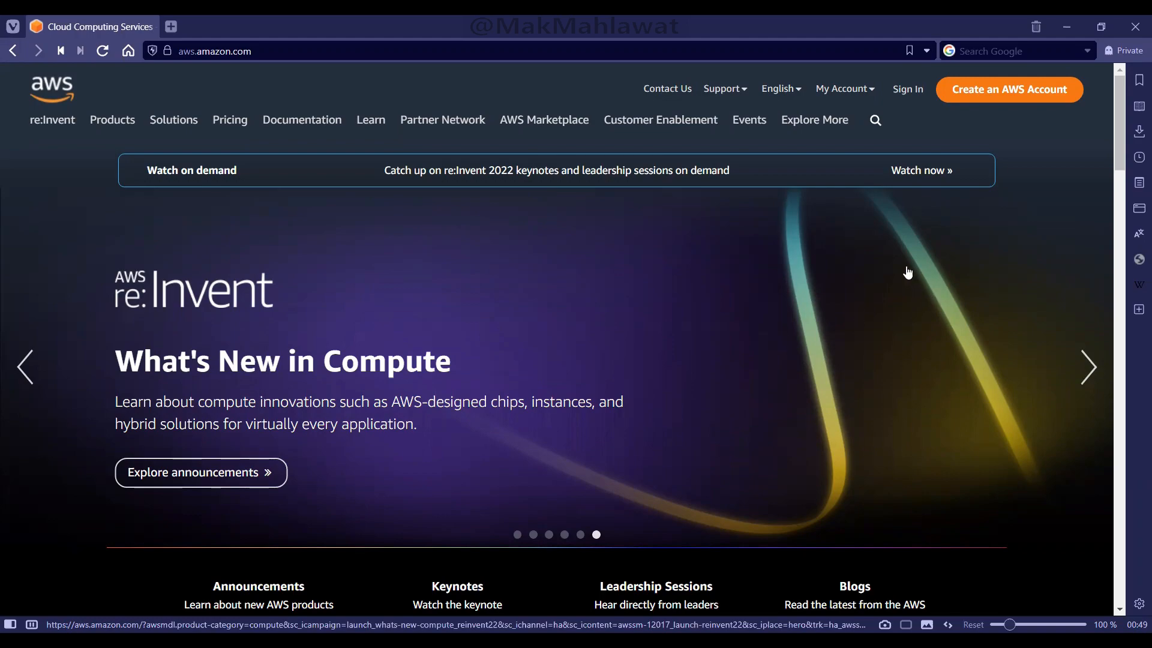
pyautogui.moveTo(803, 245)
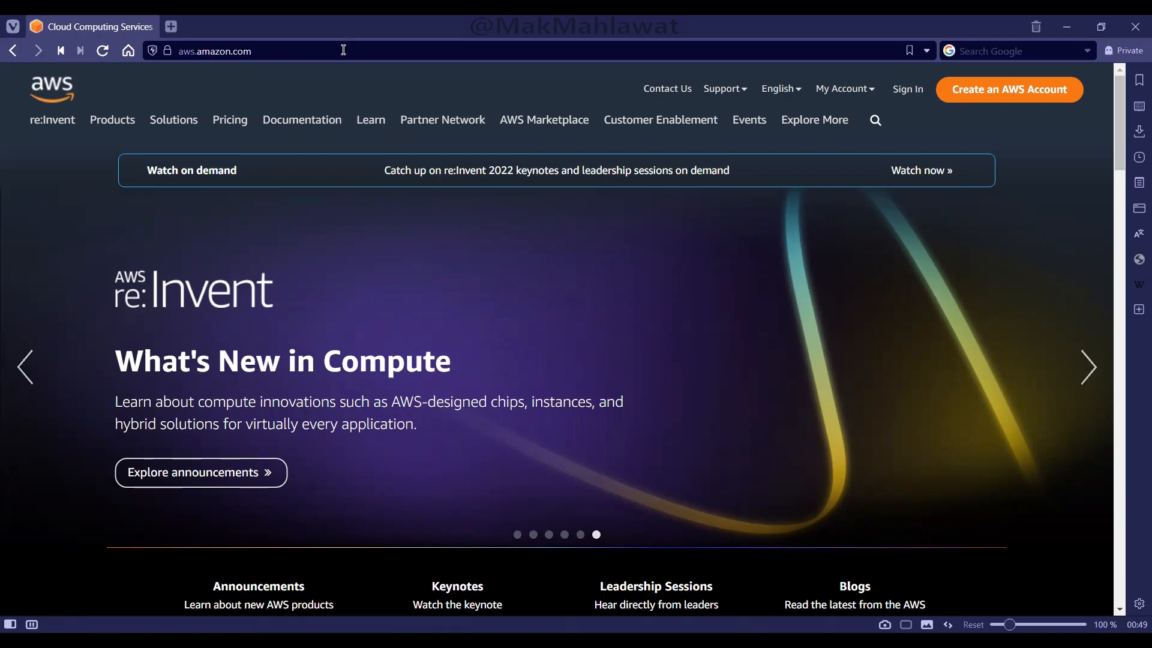
pyautogui.moveTo(906, 88)
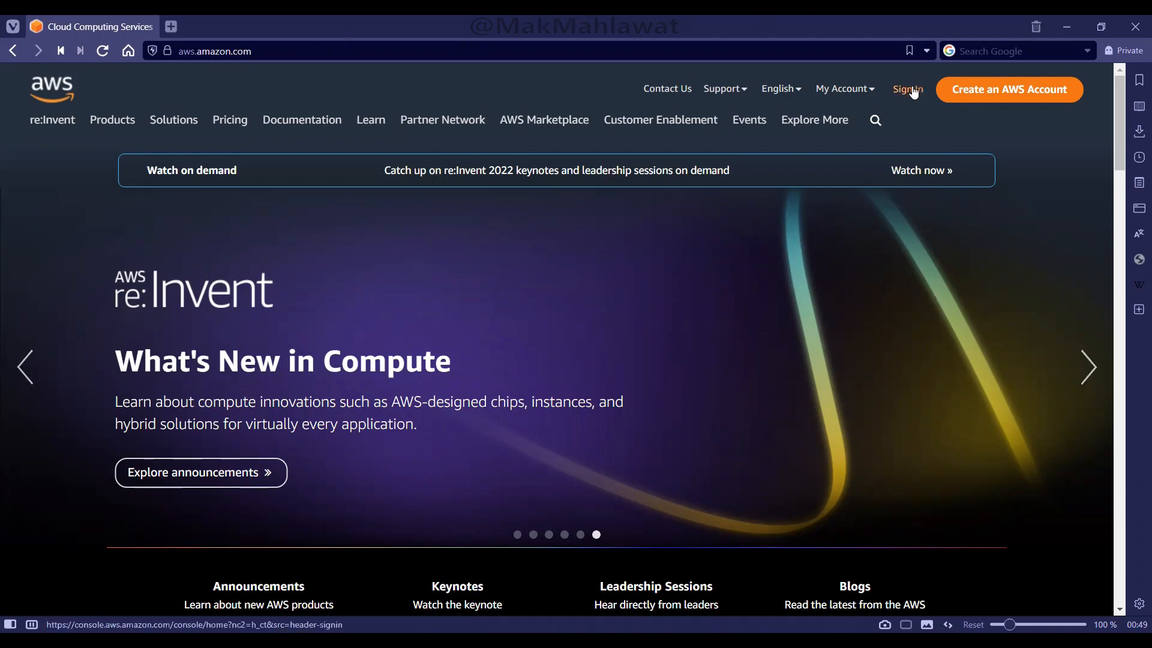
pyautogui.click(906, 88)
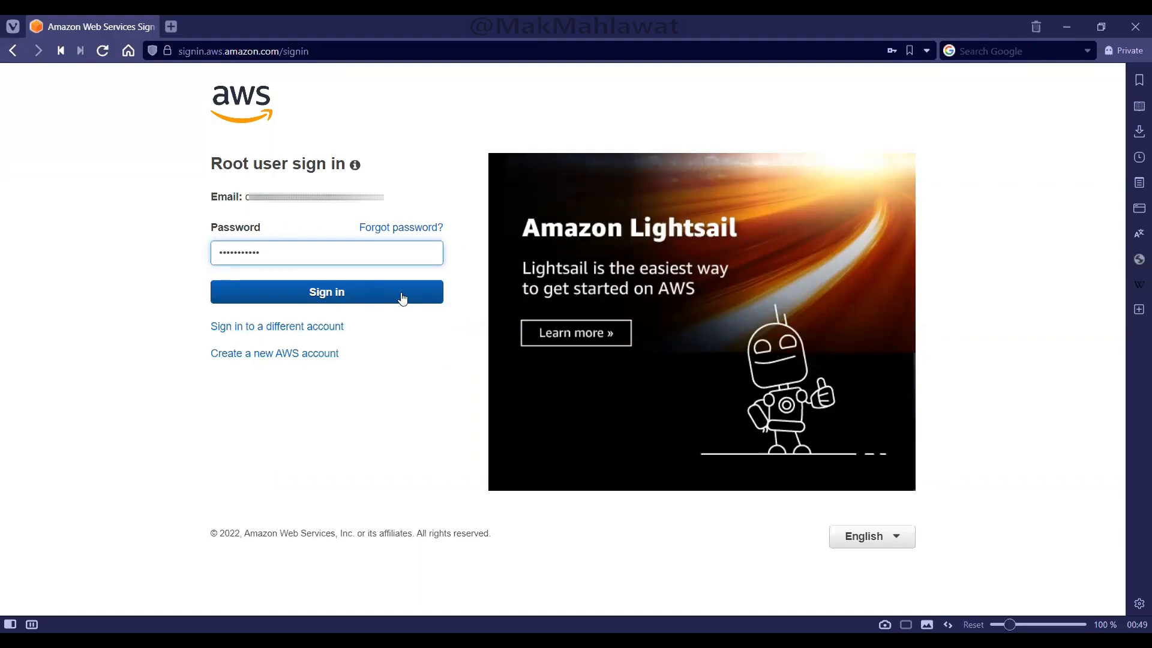
pyautogui.click(325, 292)
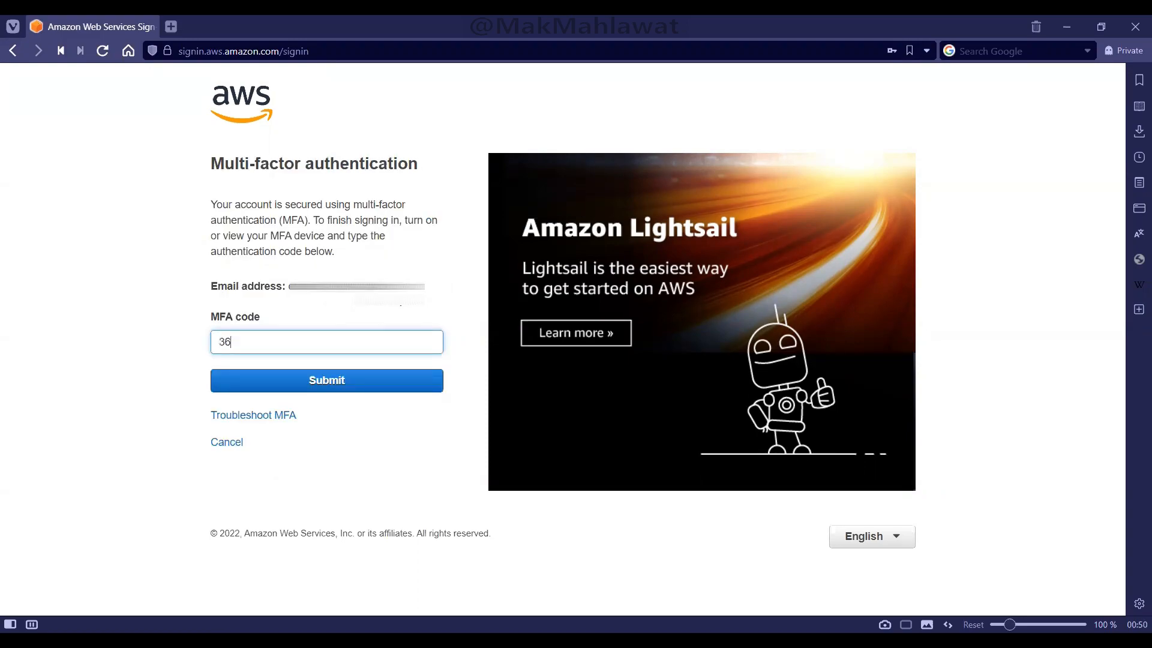
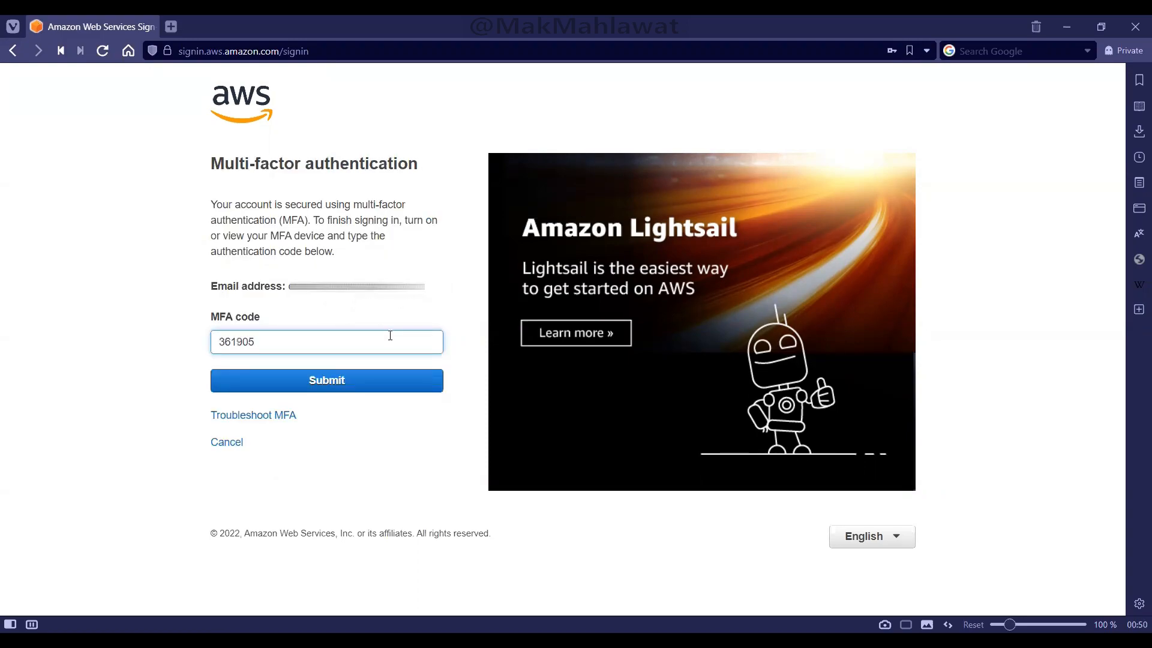
pyautogui.click(325, 379)
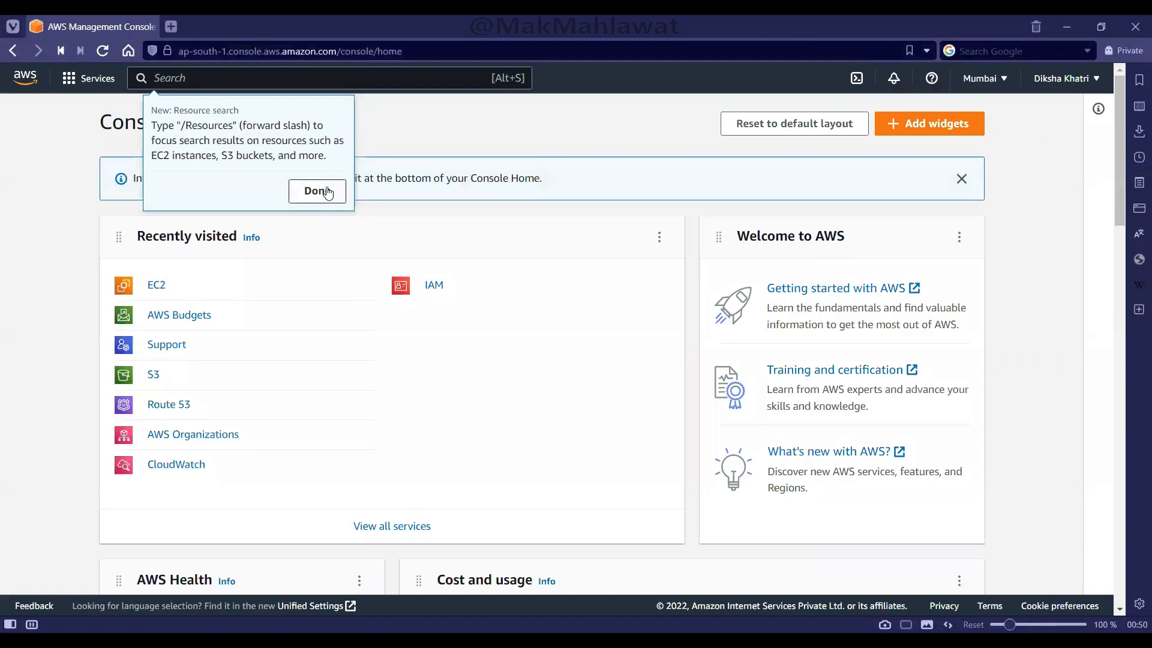
# Dismiss the search tip and search 'billing' to reach the Billing Dashboard.
pyautogui.click(317, 191)
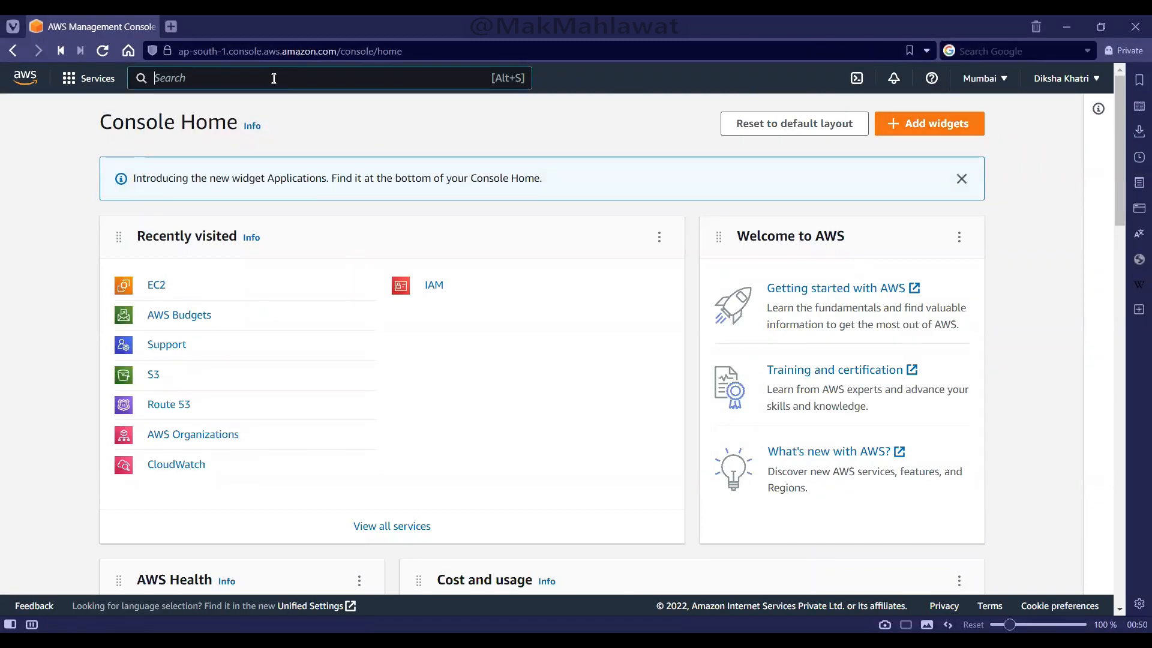
pyautogui.write('billing')
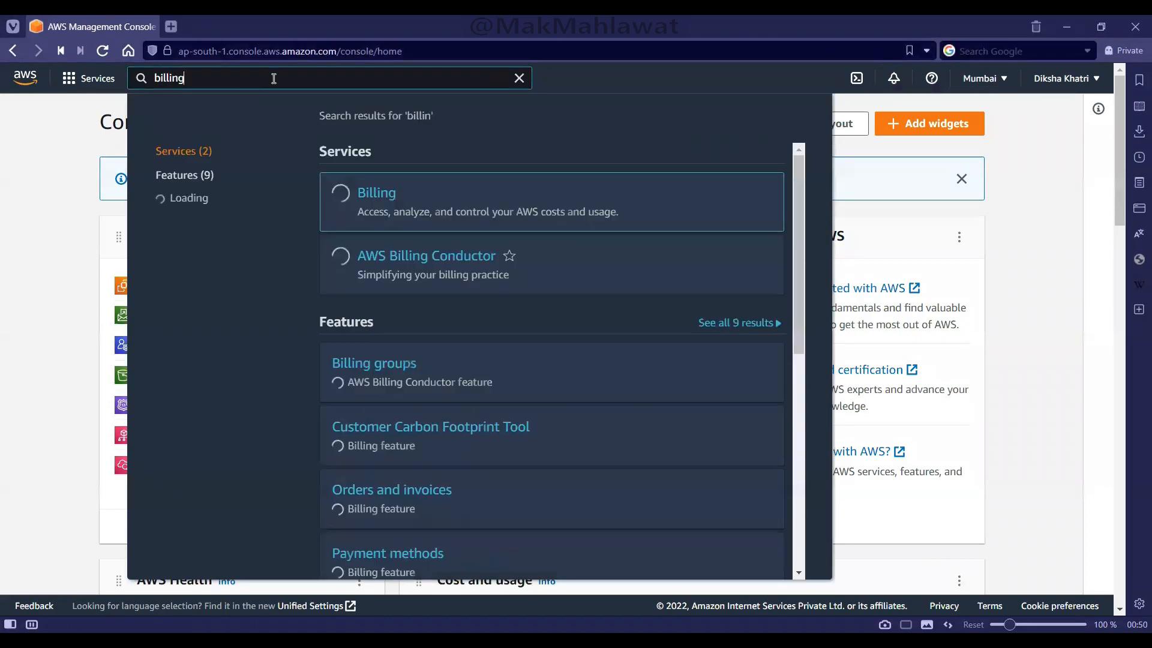
pyautogui.write('g')
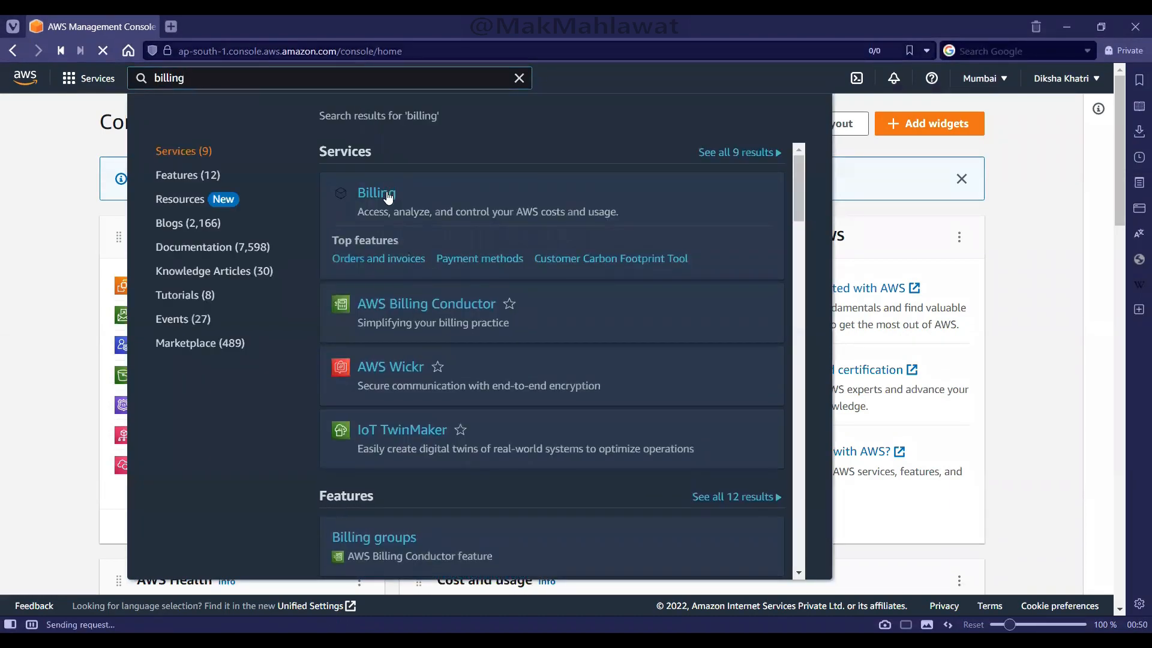
pyautogui.click(376, 192)
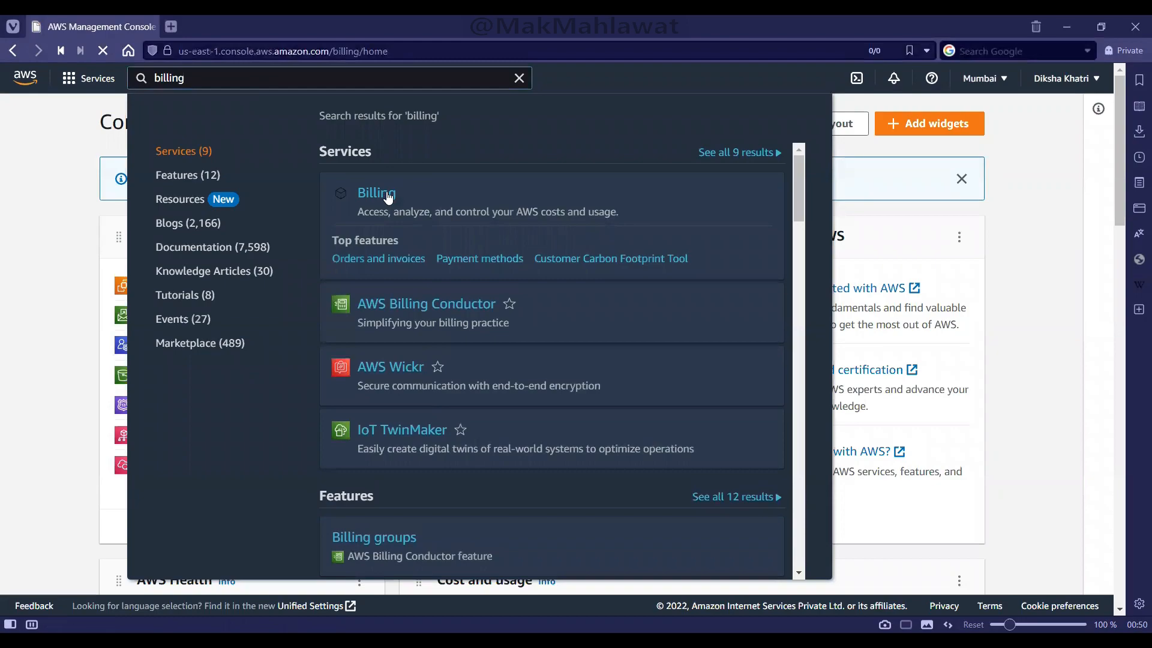
pyautogui.click(377, 193)
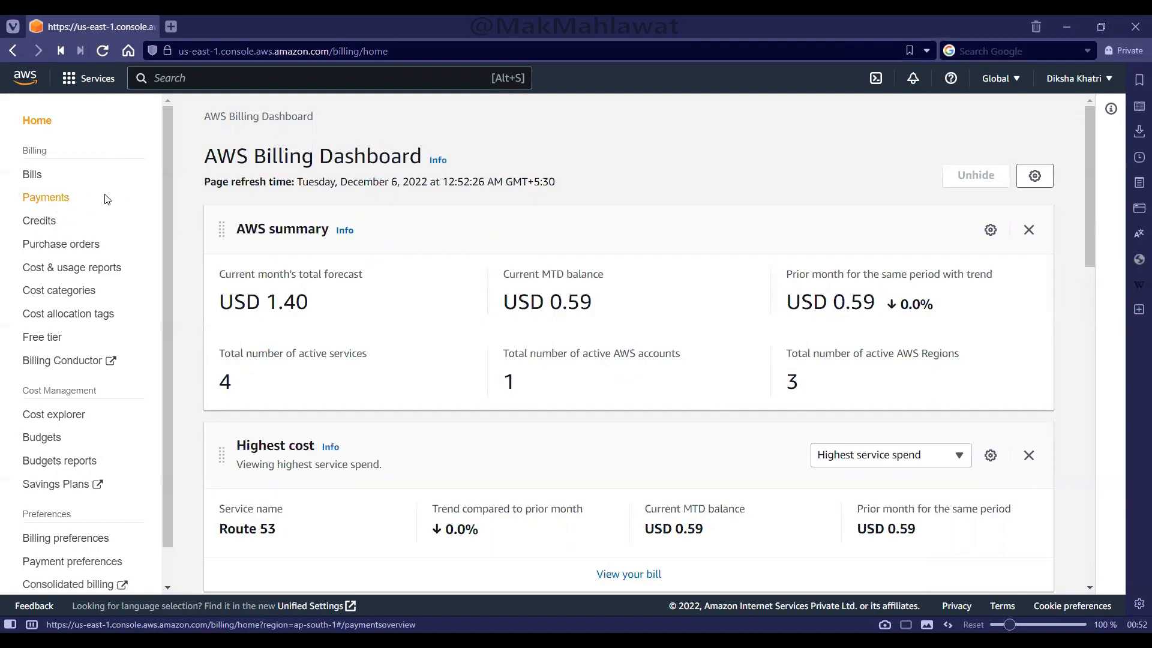
# Go to Payments and scroll to the three past-due invoices totalling INR 145.18.
pyautogui.click(46, 197)
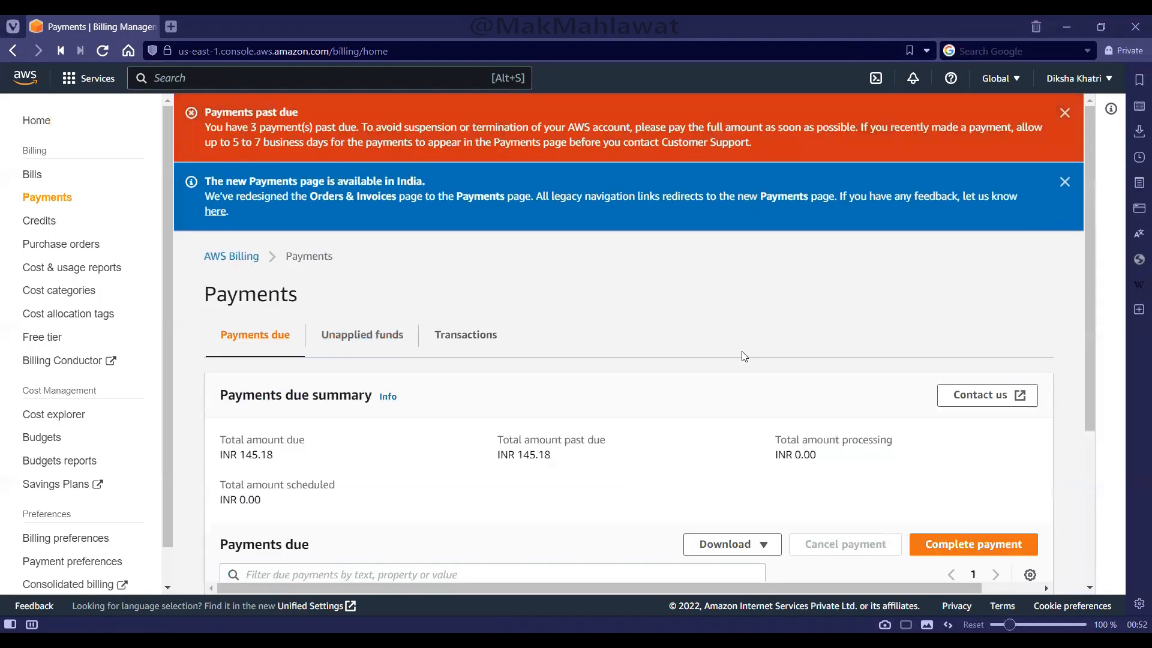
pyautogui.scroll(-3)
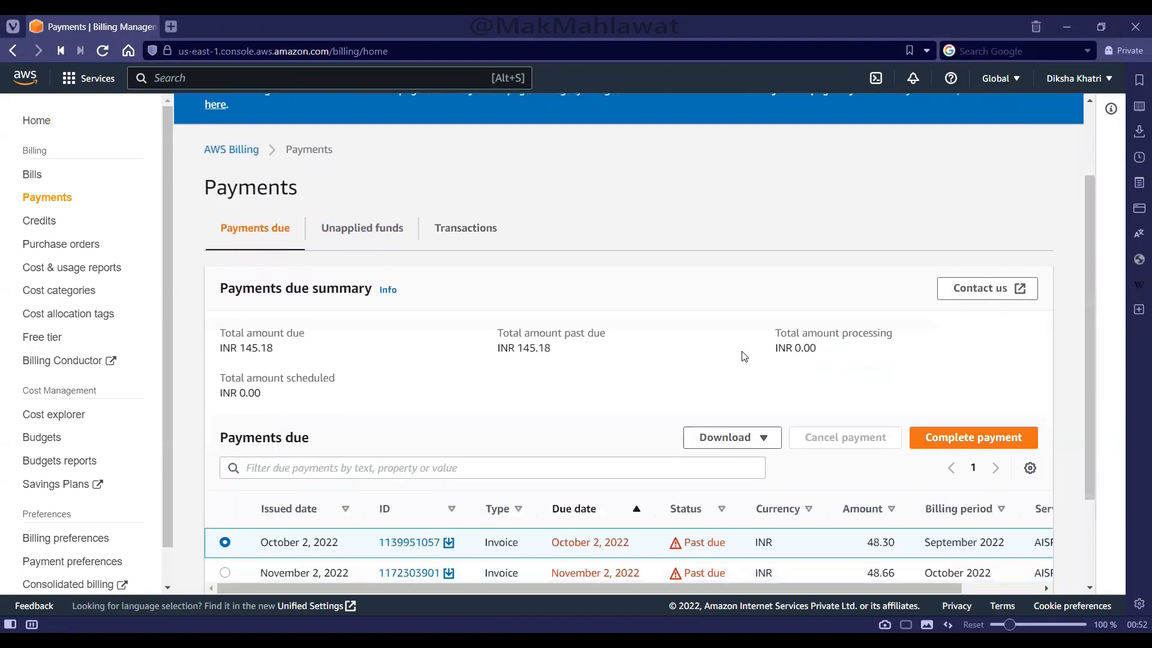
pyautogui.scroll(-3)
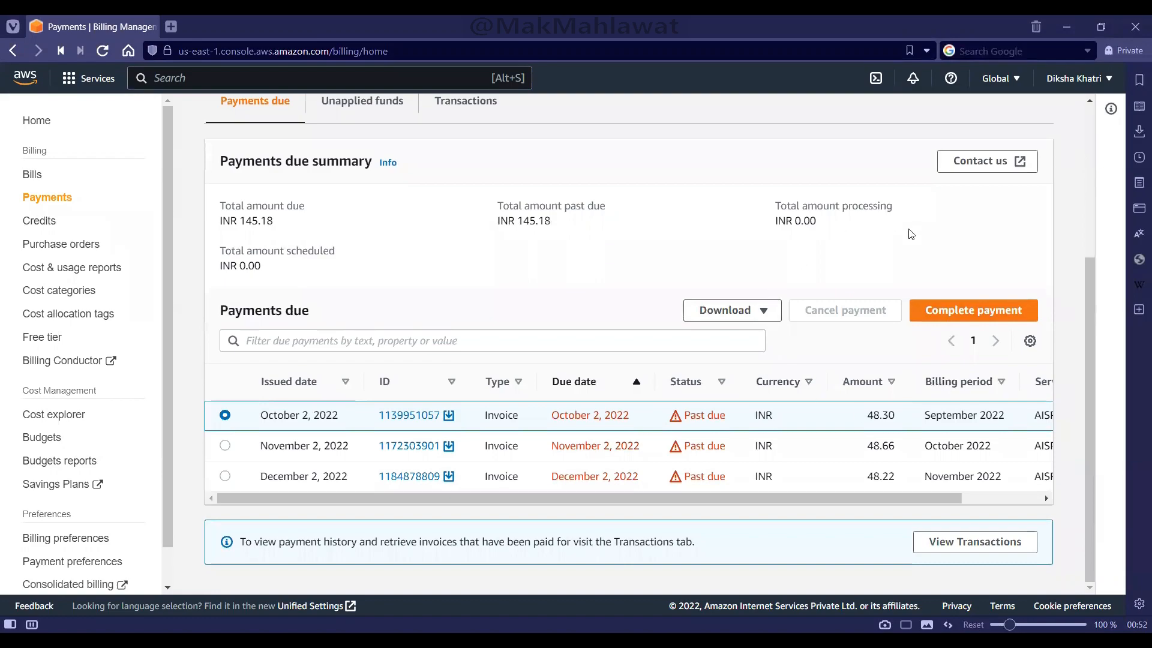
pyautogui.moveTo(808, 363)
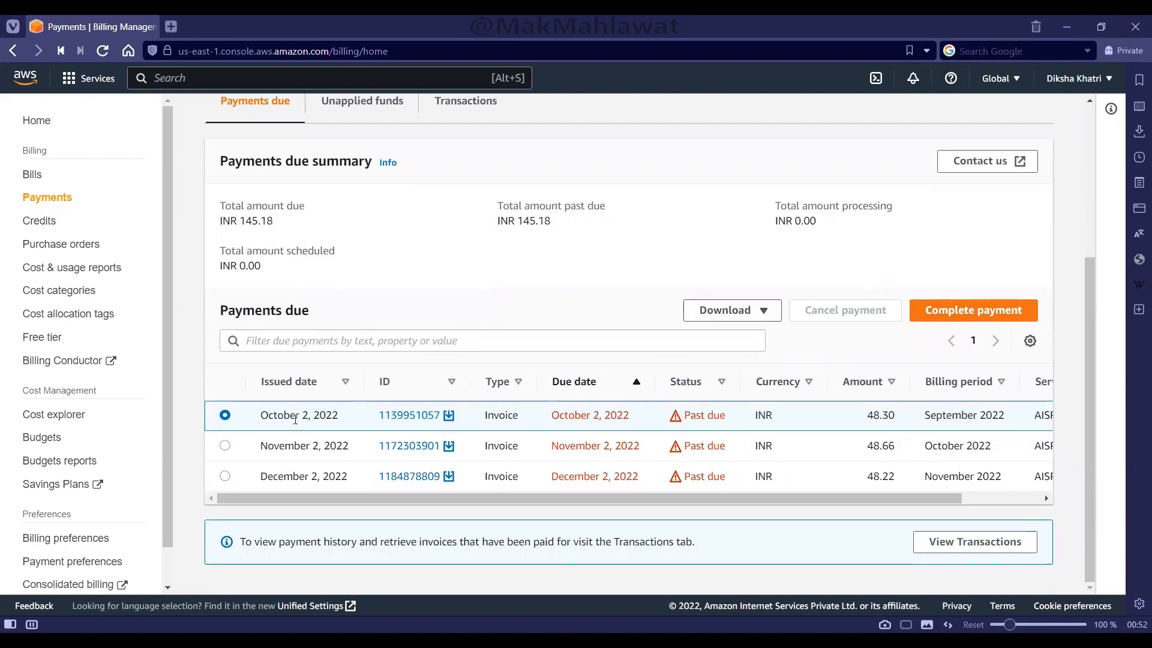
pyautogui.moveTo(694, 408)
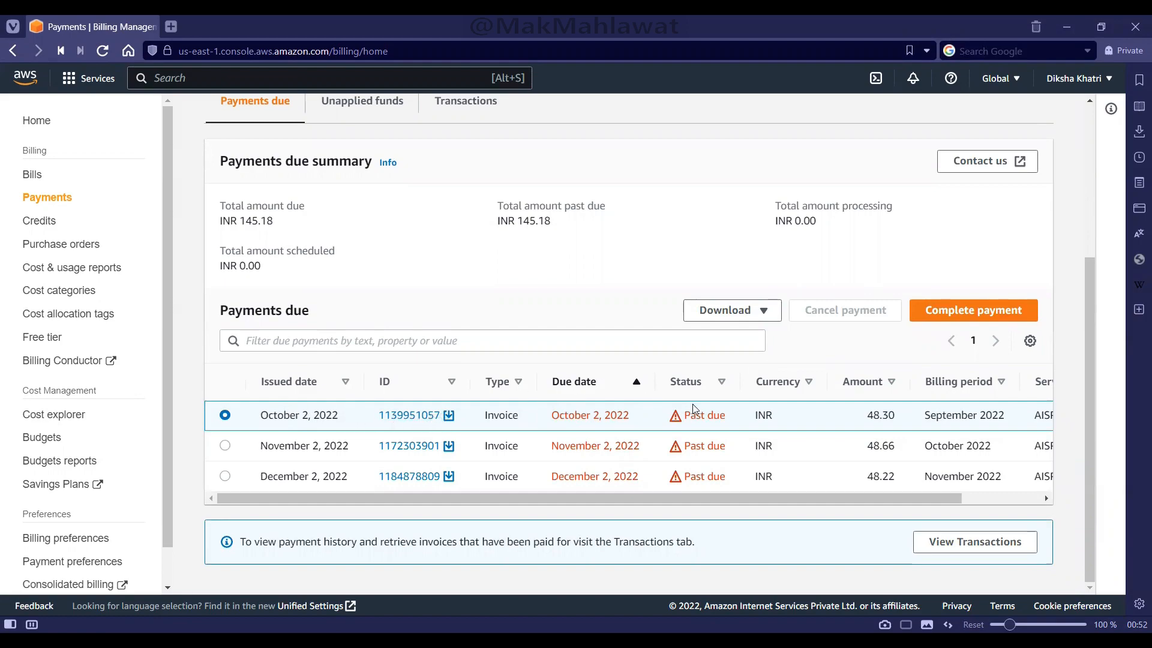
pyautogui.moveTo(973, 309)
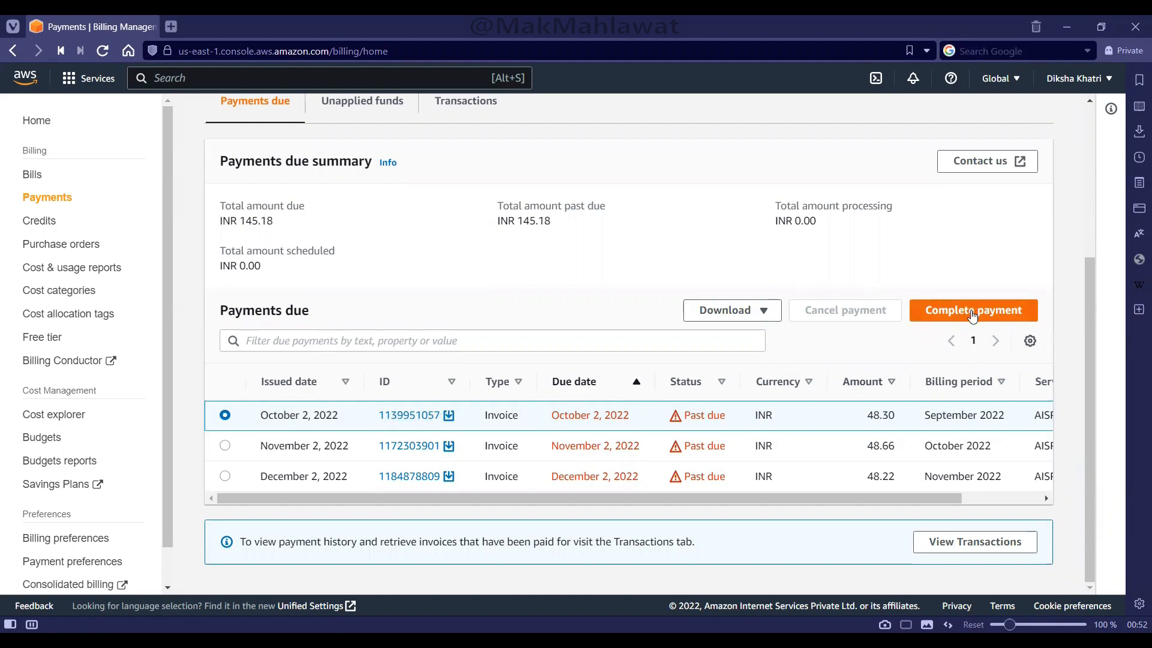
# Complete payment for the October 2022 INR 48.30 invoice, choosing credit/debit card.
pyautogui.click(972, 310)
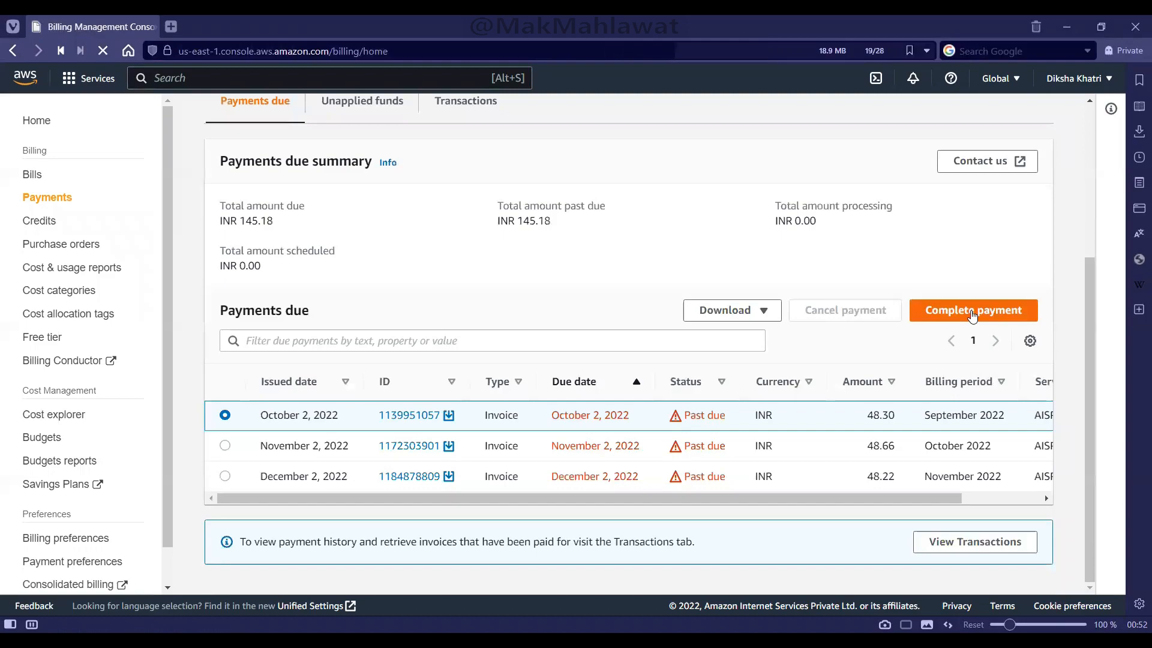
pyautogui.click(972, 310)
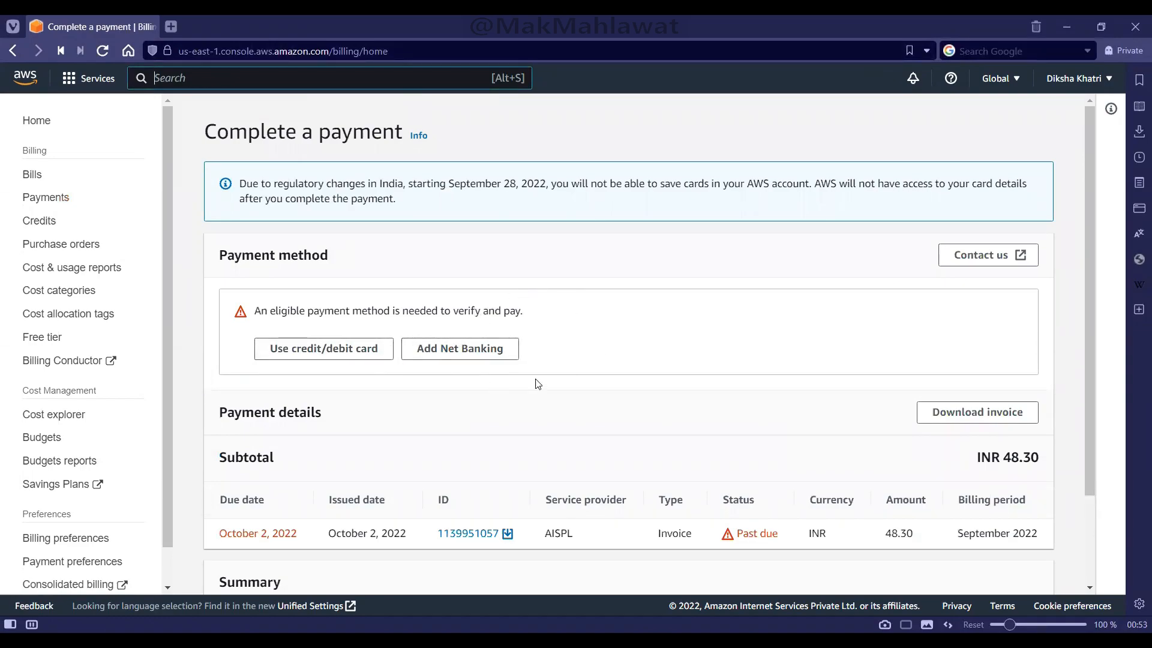
pyautogui.moveTo(437, 324)
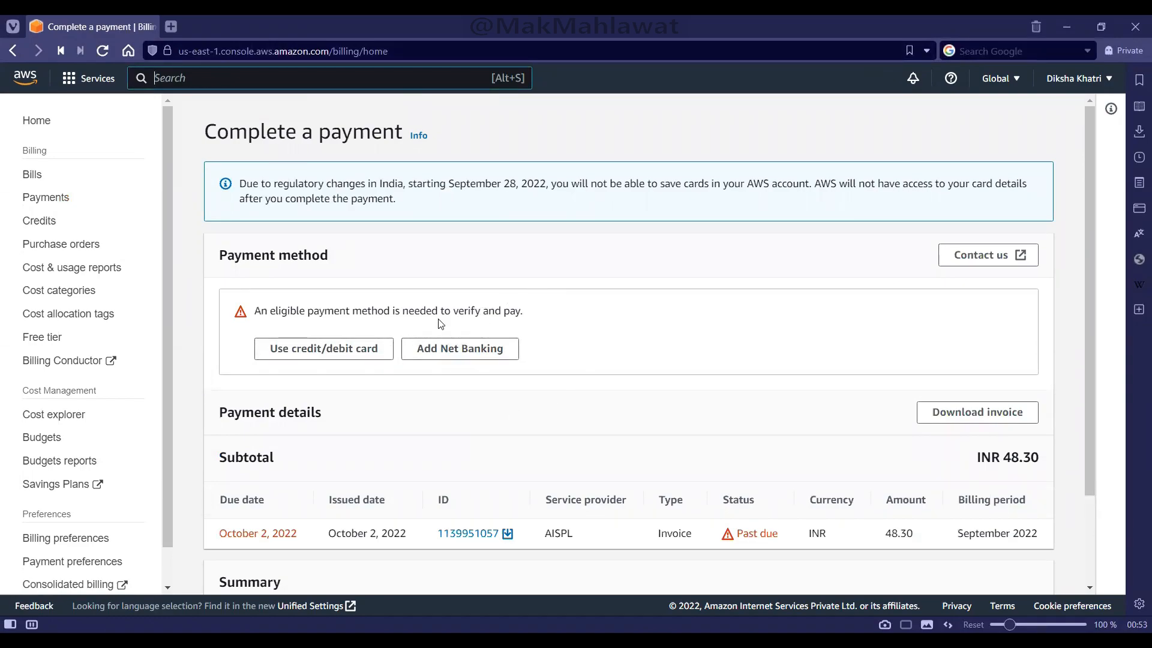
pyautogui.click(324, 348)
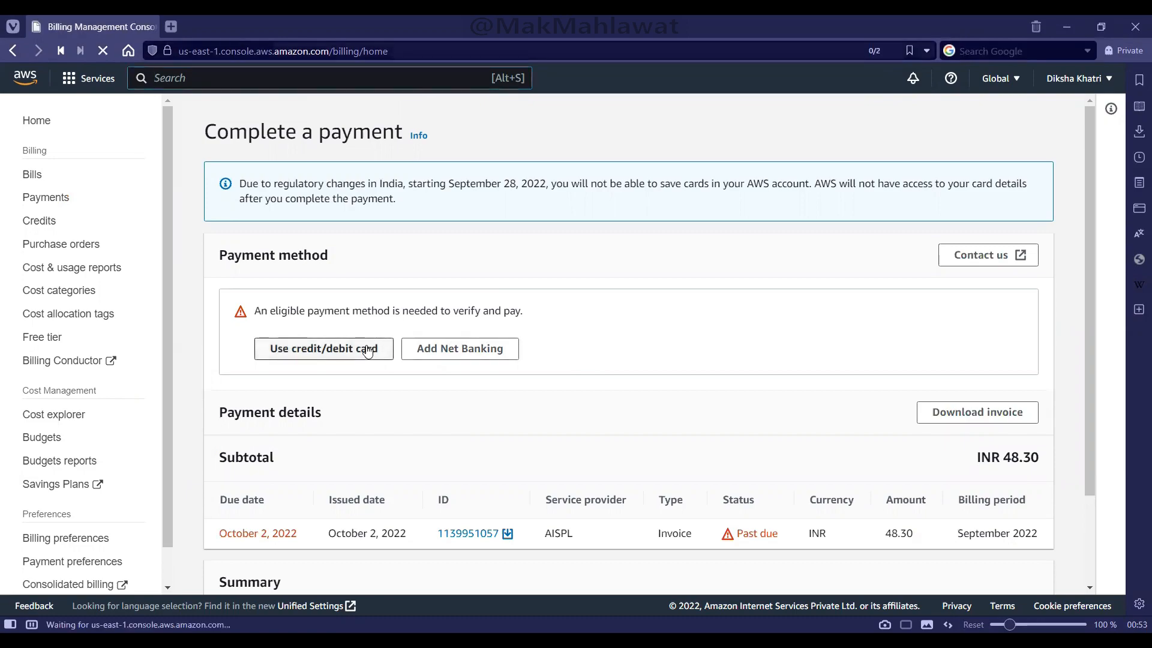
# Show the empty temporary card and billing address form, scrolling through it.
pyautogui.click(72, 560)
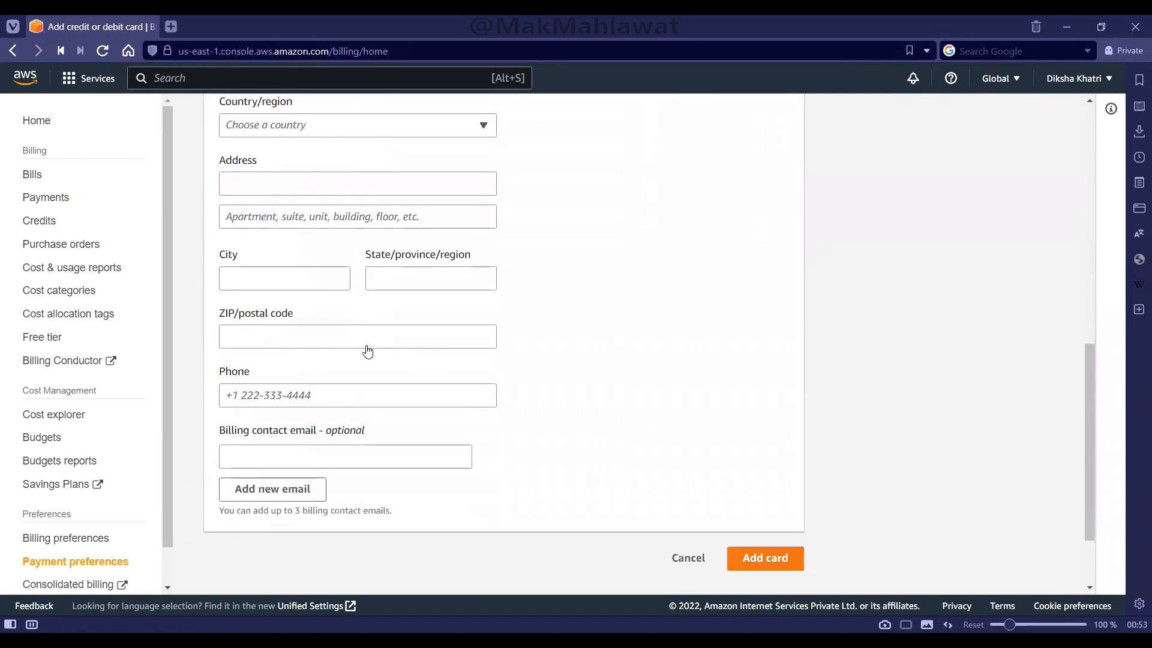
pyautogui.scroll(-3)
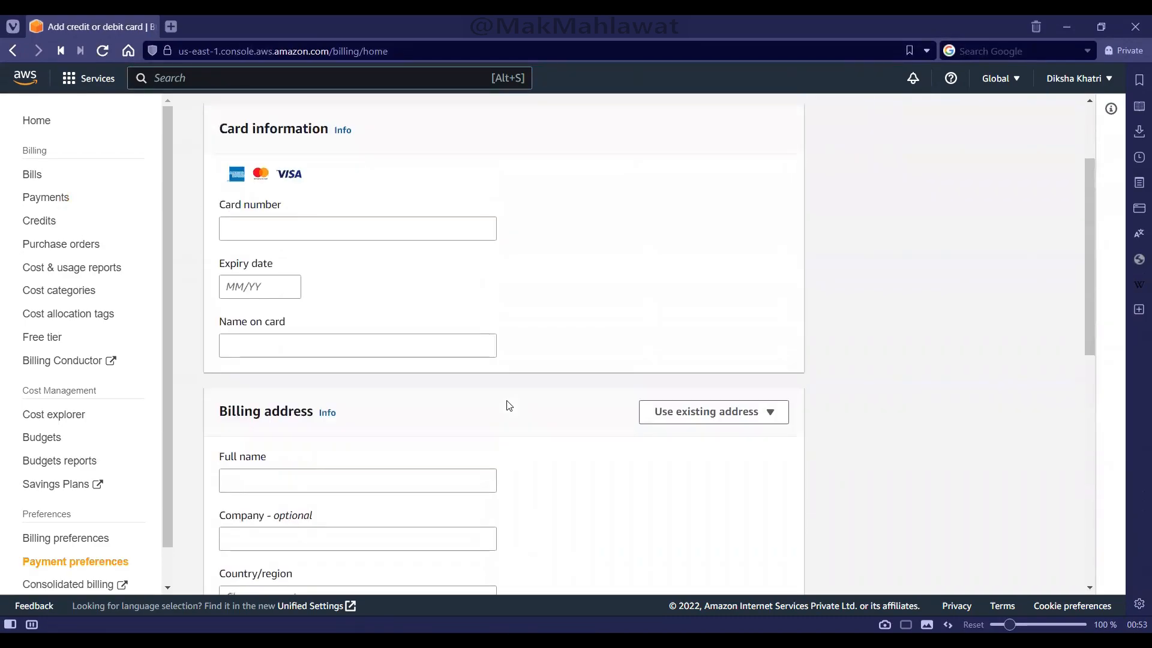
pyautogui.scroll(3)
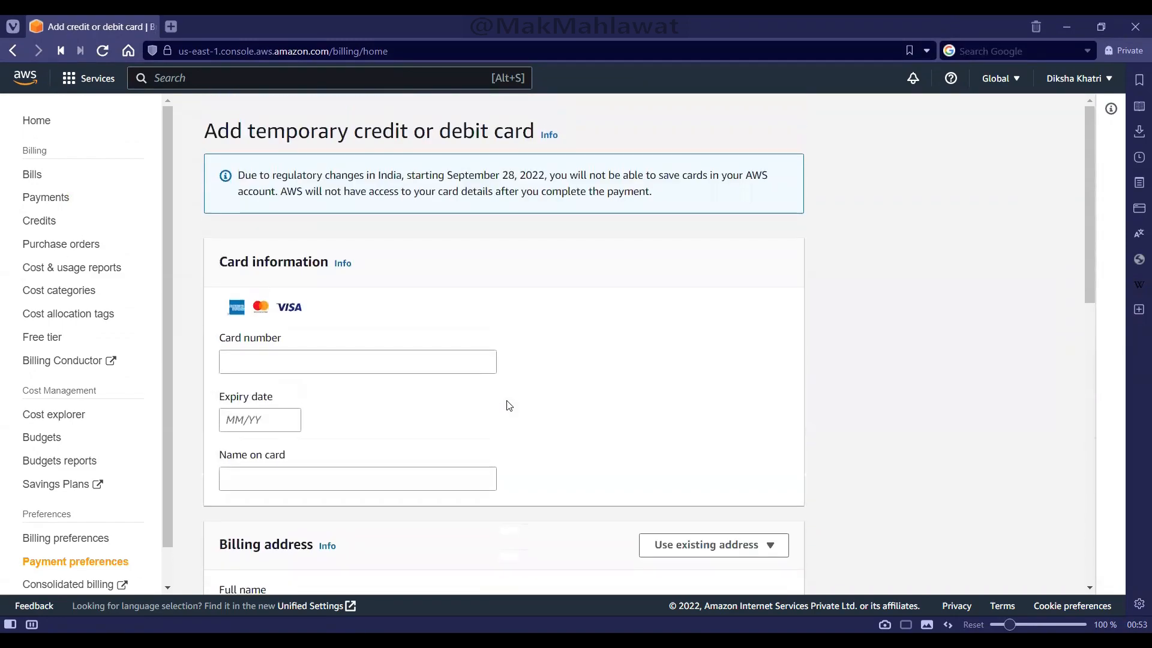